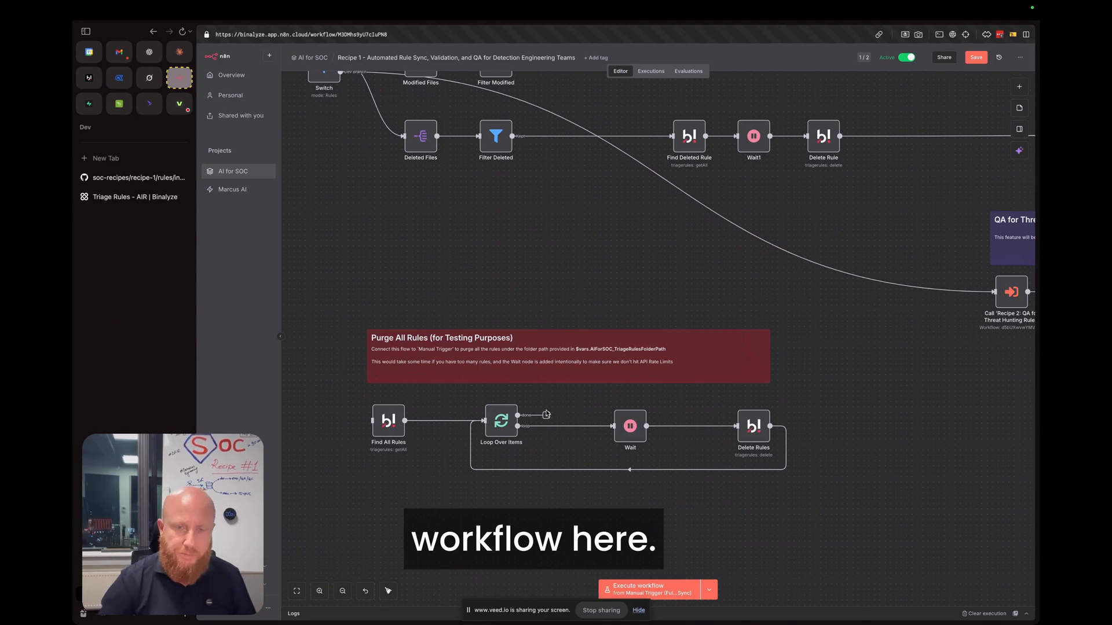
# Switch to the 'Triage Rules – AIR | Binalyze' library listing the 24 synchronized rules.
pyautogui.click(134, 197)
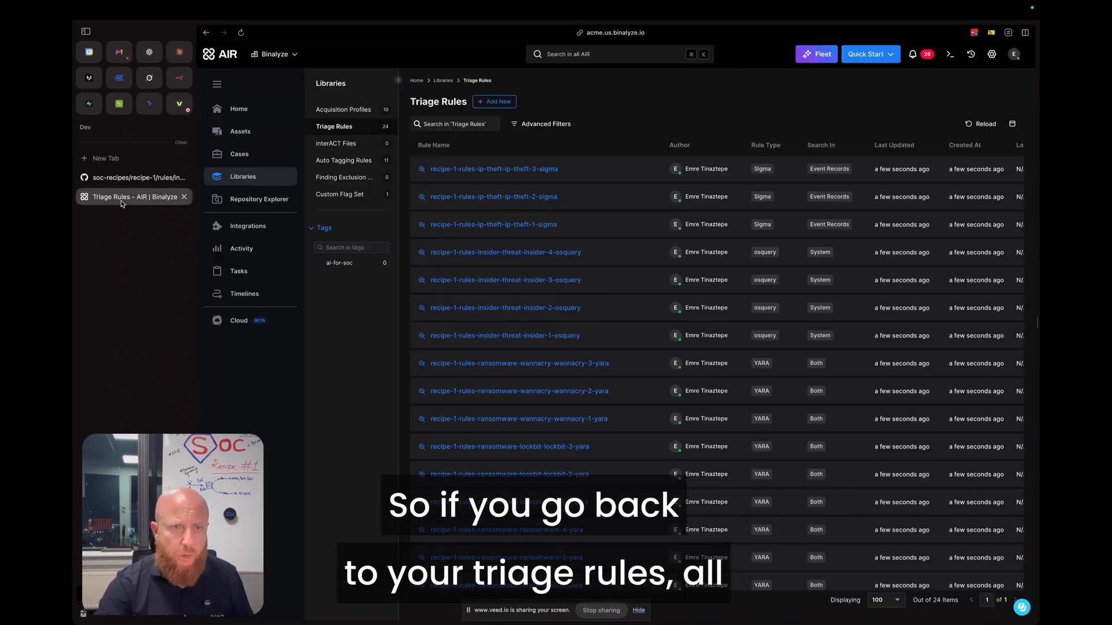